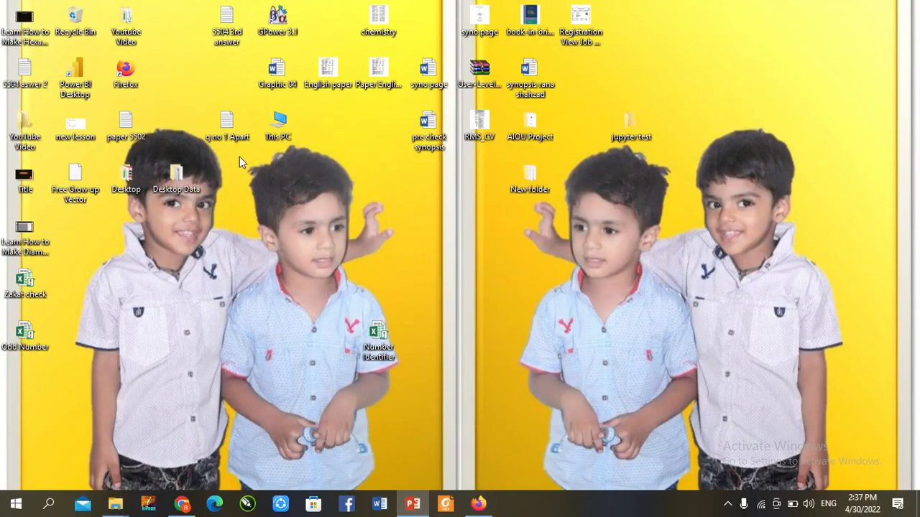
mouse_move(412, 503)
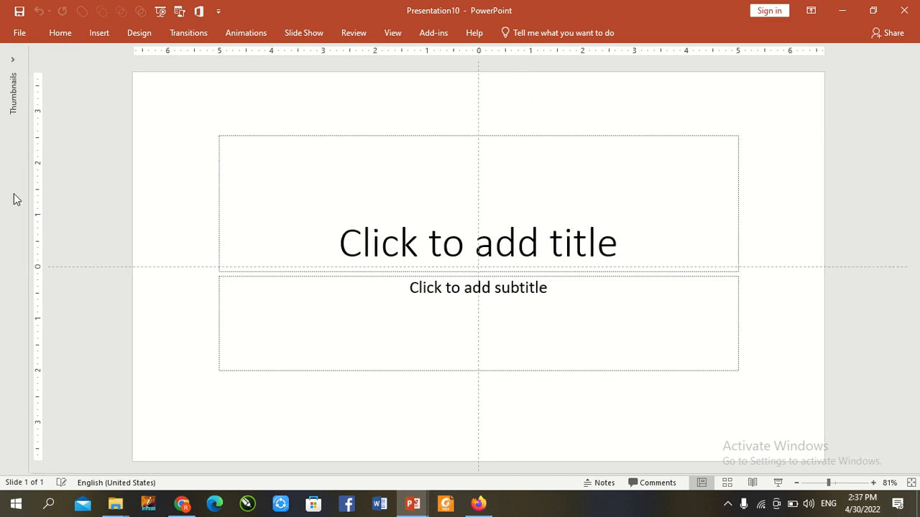
- Remove the title and subtitle placeholders, leaving a blank slide ready for a shape
left_click(59, 33)
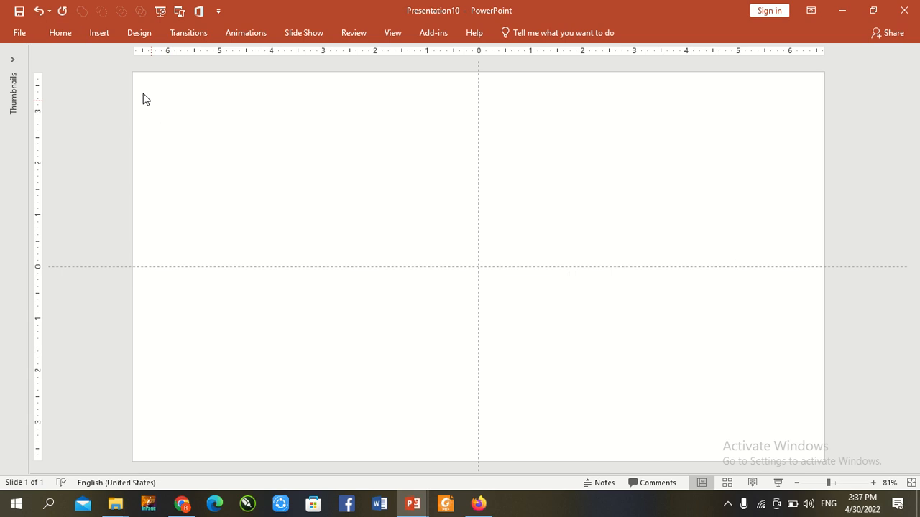
left_click(60, 33)
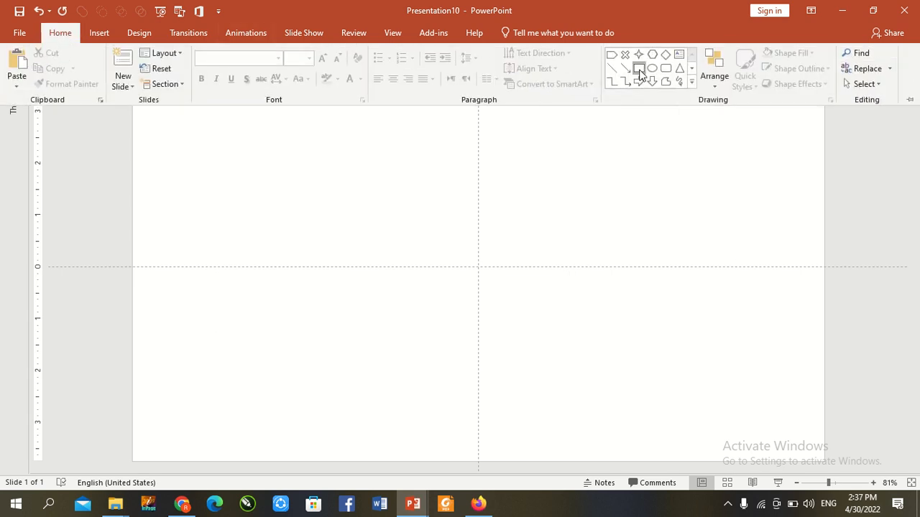
- Draw a blue square, size it to 1 inch, and centre it on the slide
left_click_drag(424, 173, 533, 281)
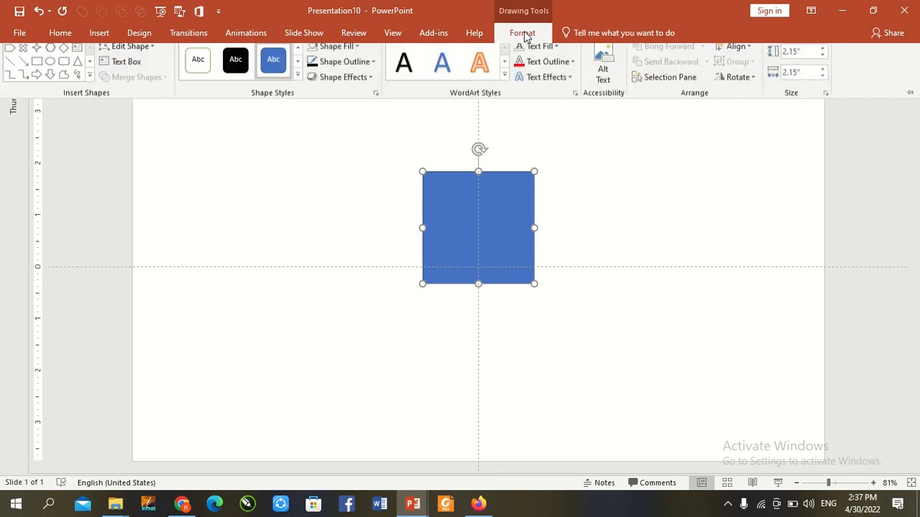
left_click(791, 58)
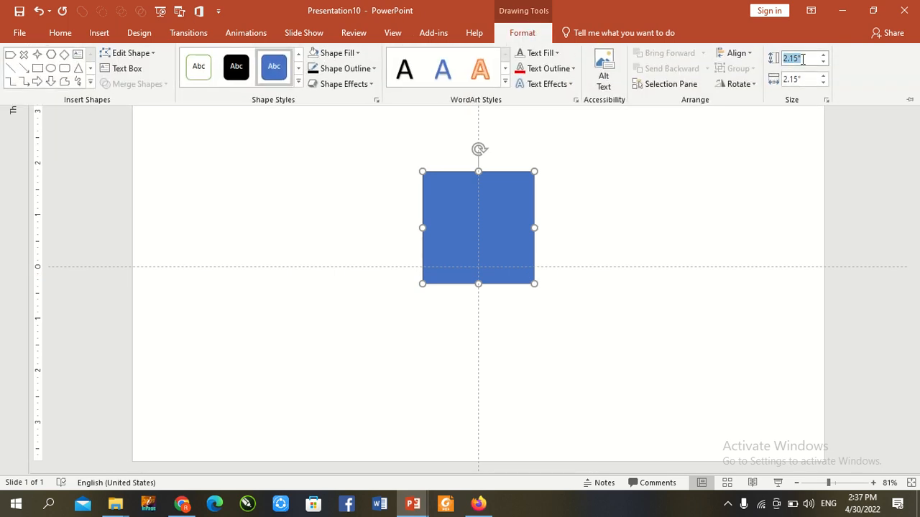
type("1\"")
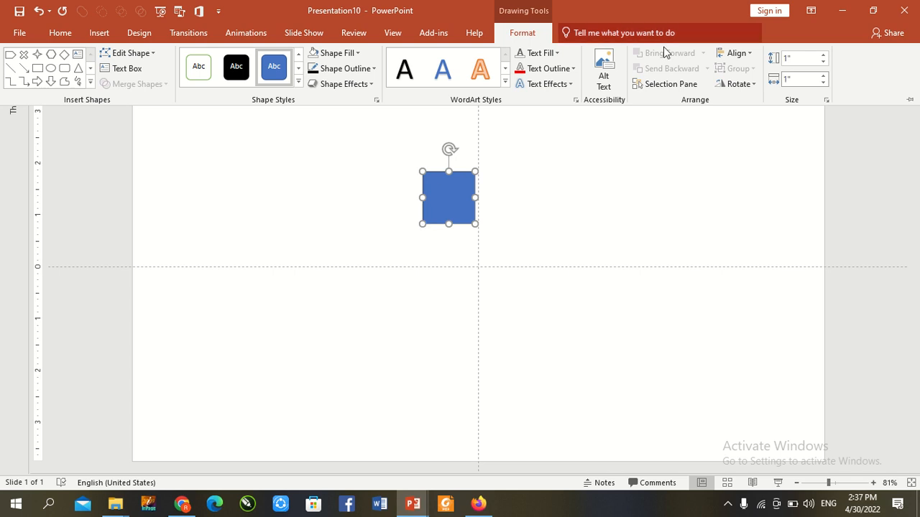
left_click(735, 53)
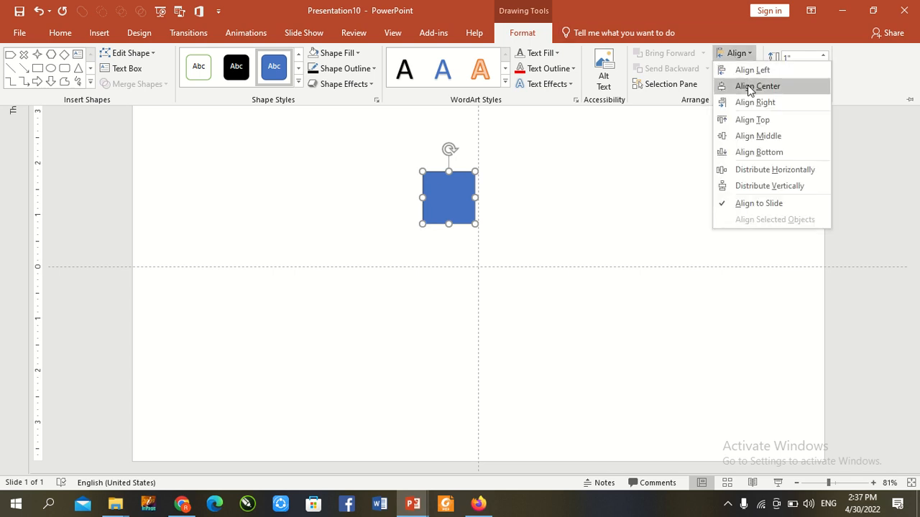
left_click(757, 86)
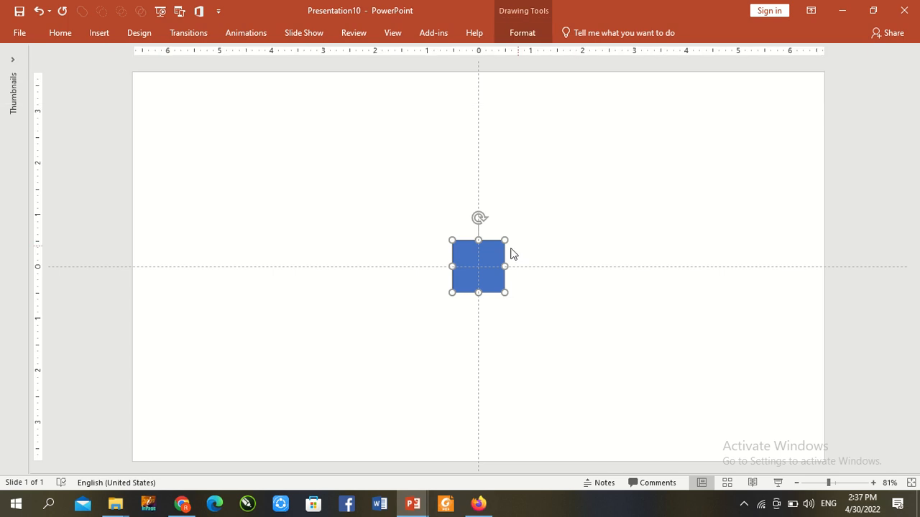
mouse_move(501, 257)
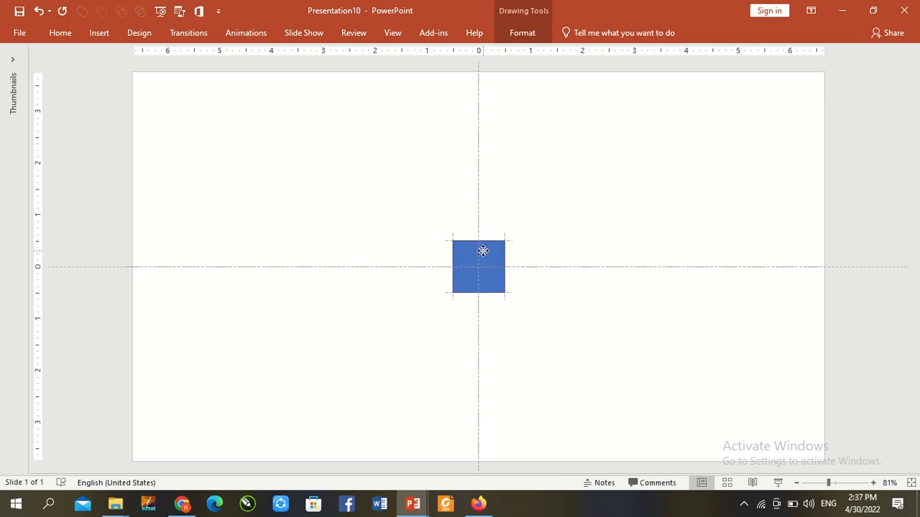
- Duplicate the square and drop the copy exactly over the original
left_click(478, 266)
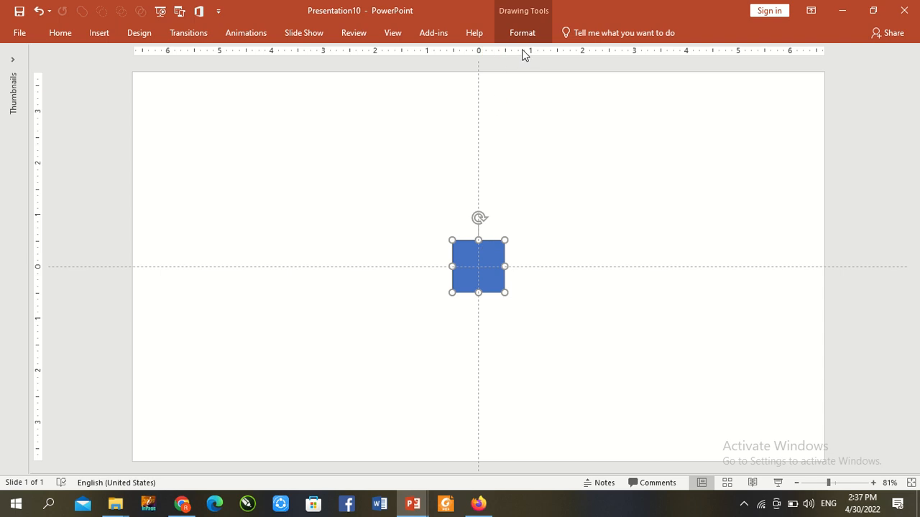
left_click(523, 32)
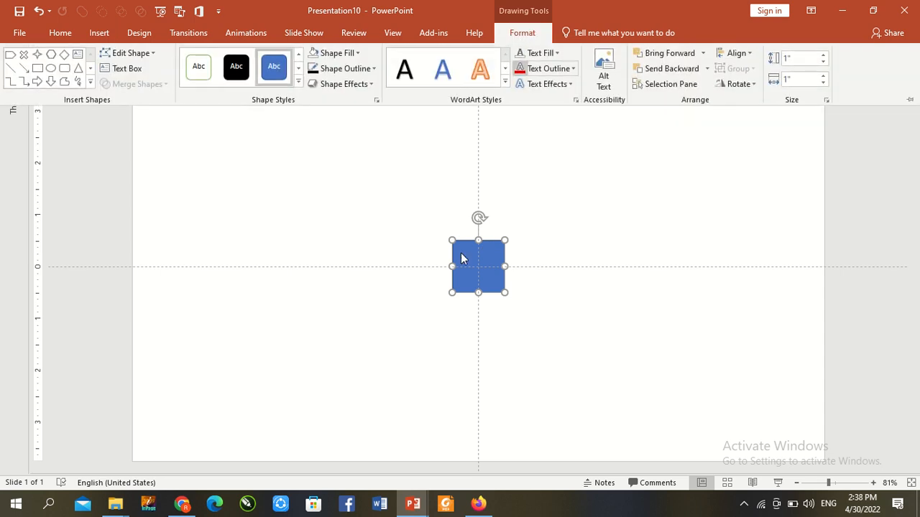
- Rotate the top square to 45° in the Format Shape size settings
right_click(478, 265)
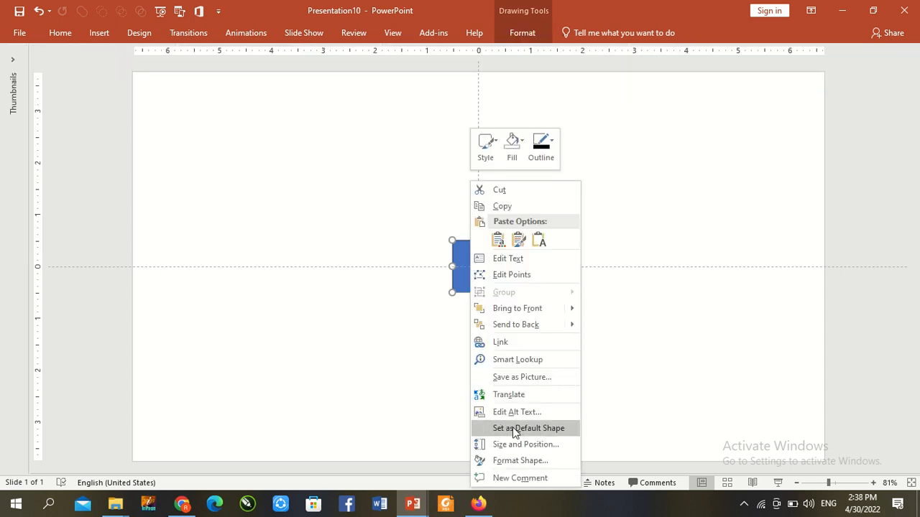
left_click(520, 461)
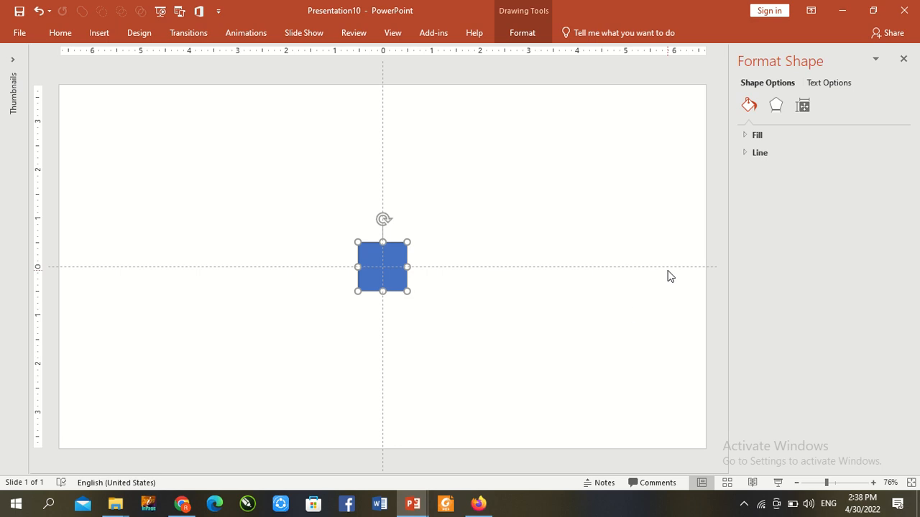
left_click(803, 105)
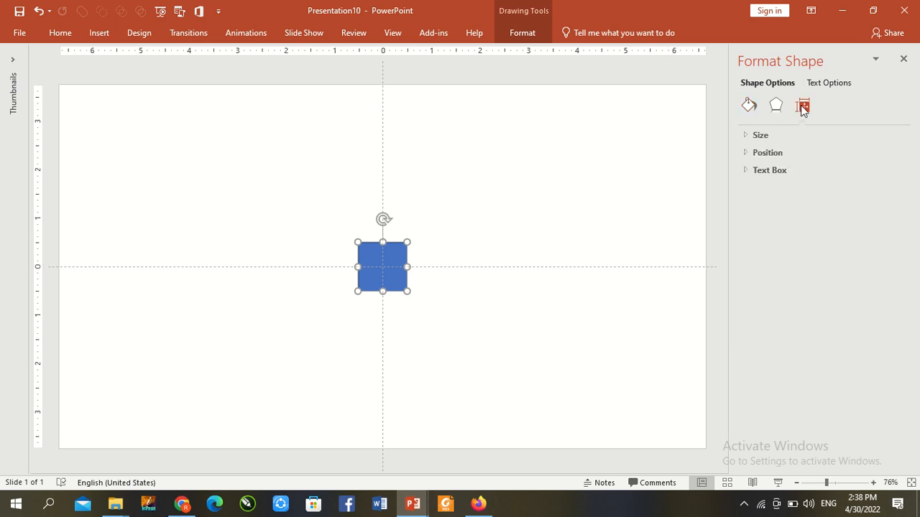
left_click(767, 153)
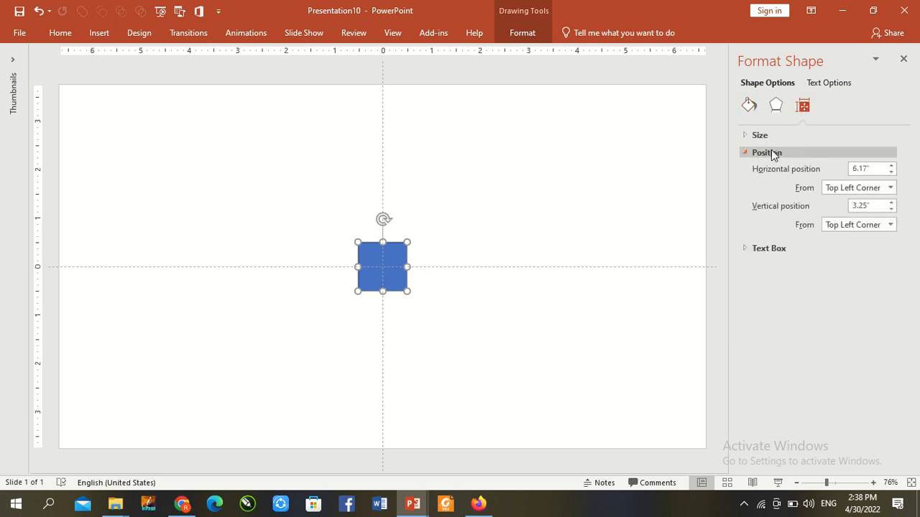
left_click(760, 134)
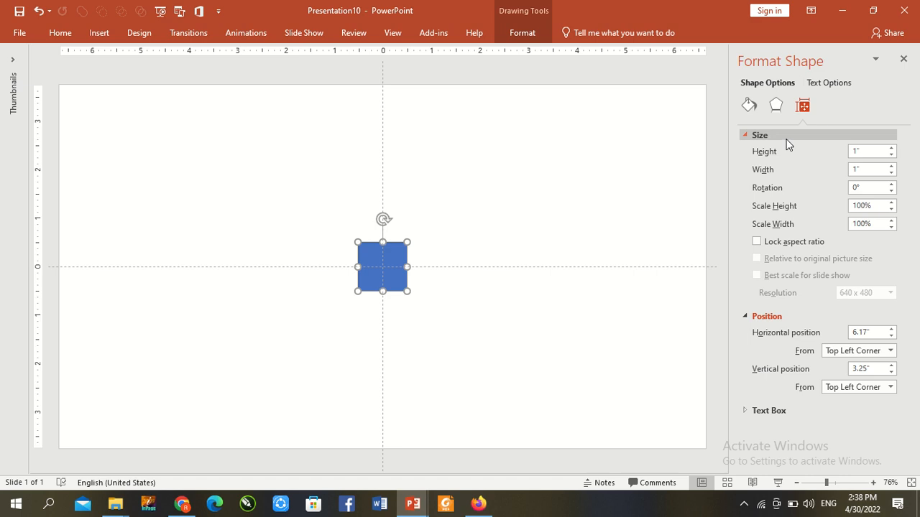
left_click(868, 188)
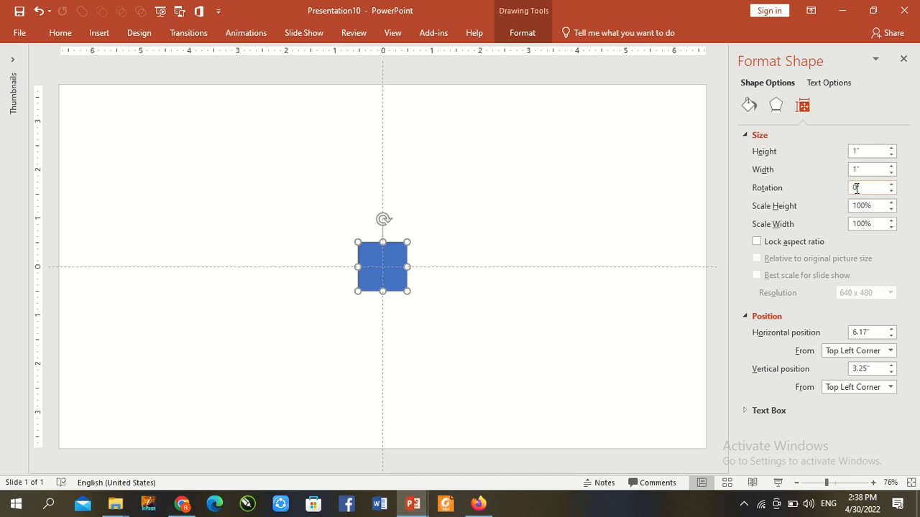
type("4")
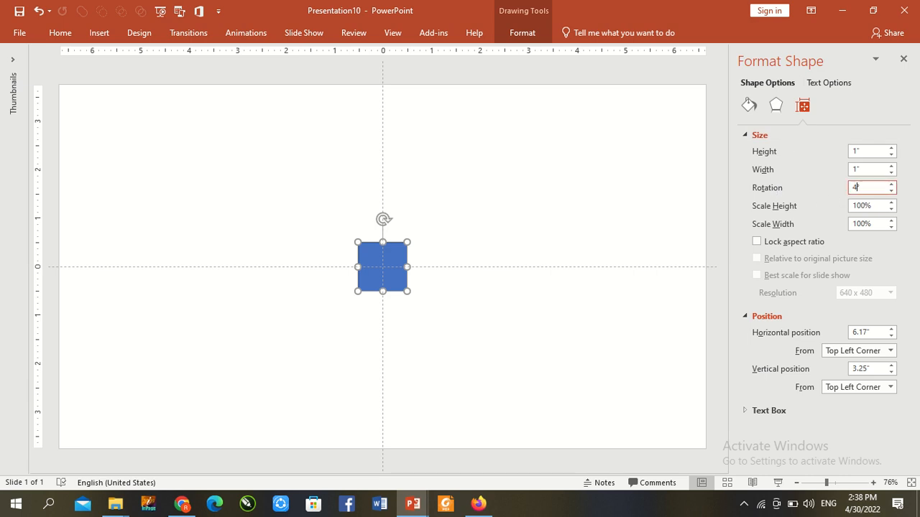
type("5°")
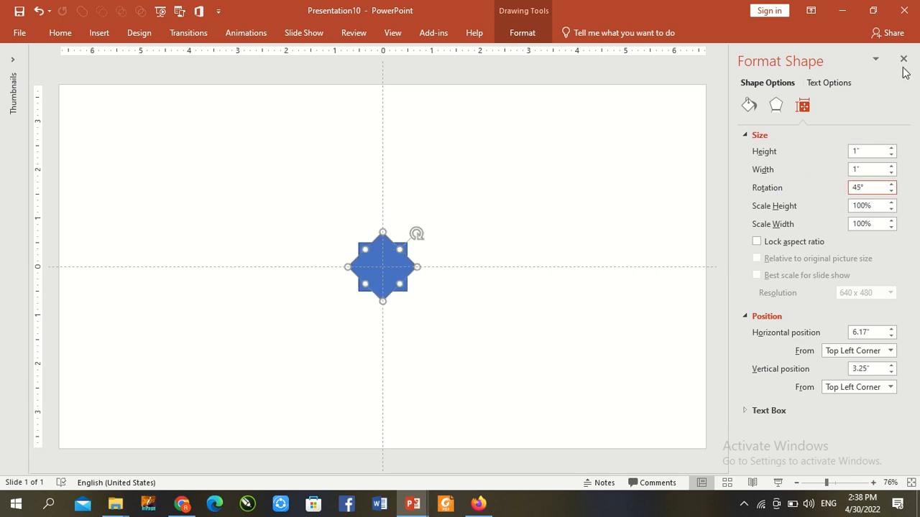
left_click(905, 59)
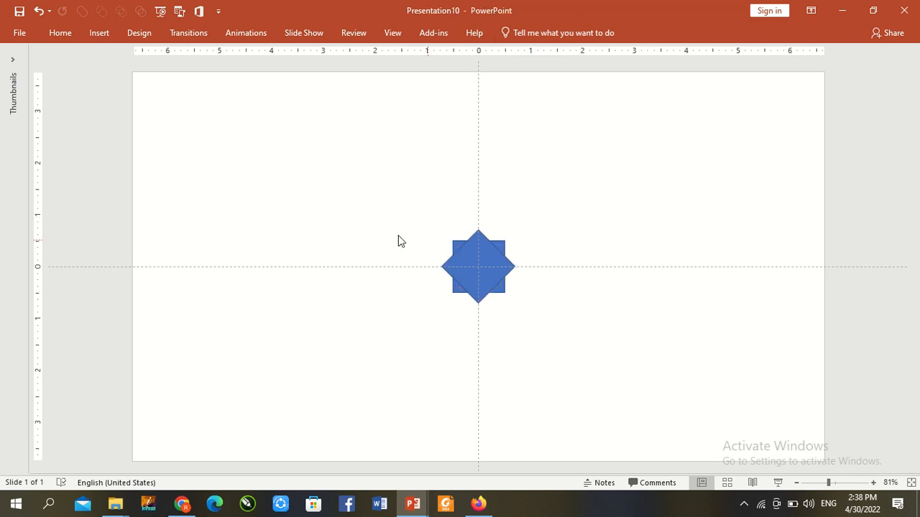
- Select both squares and combine them with Merge Shapes Union
left_click(478, 267)
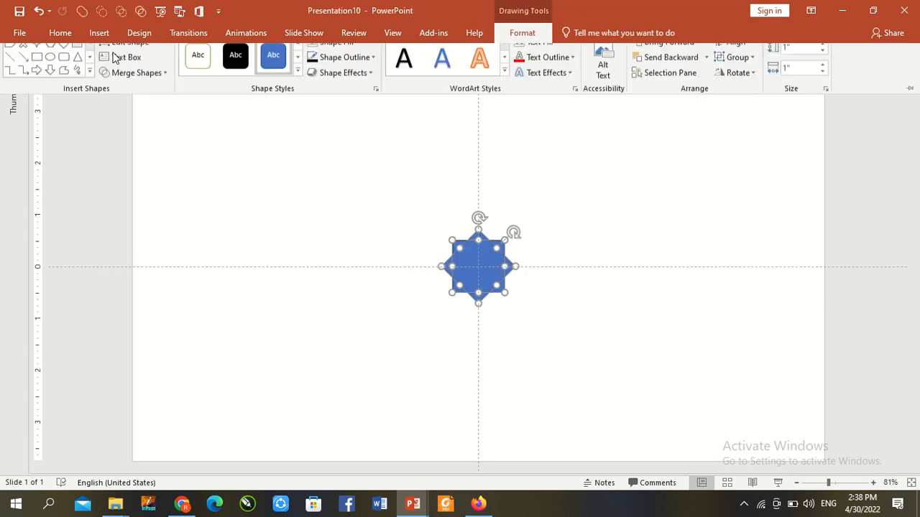
left_click(135, 84)
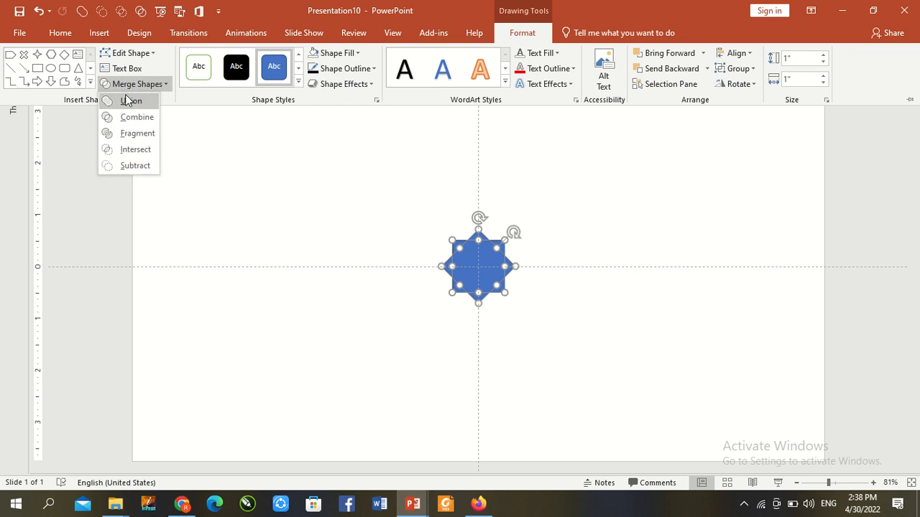
left_click(130, 100)
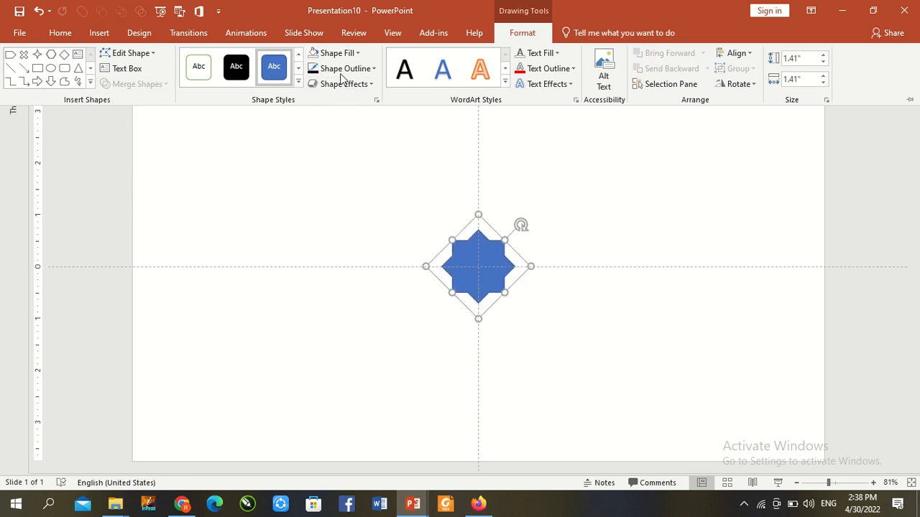
- Give the star a black outline and remove its fill
left_click(339, 68)
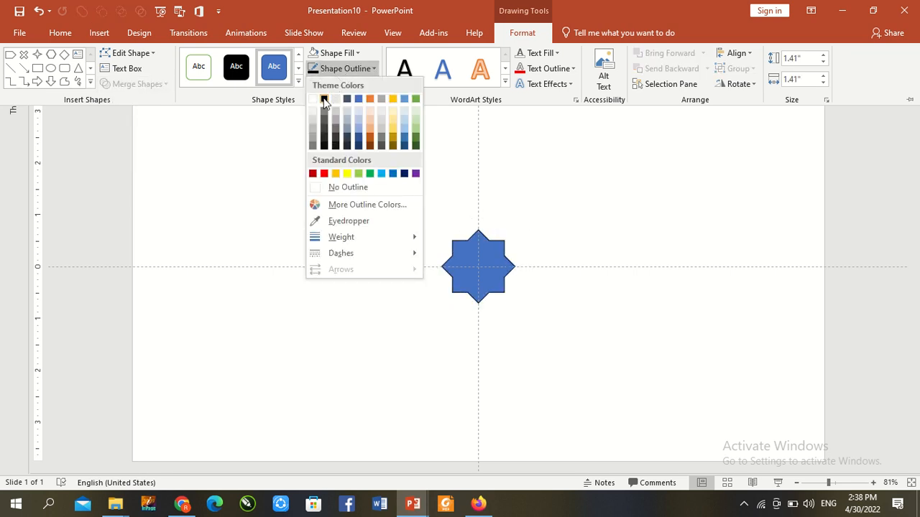
left_click(323, 98)
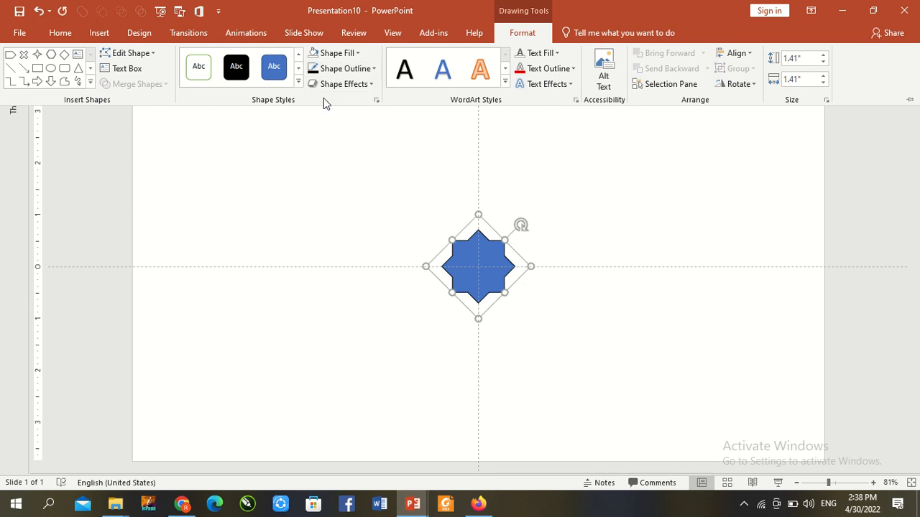
left_click(331, 53)
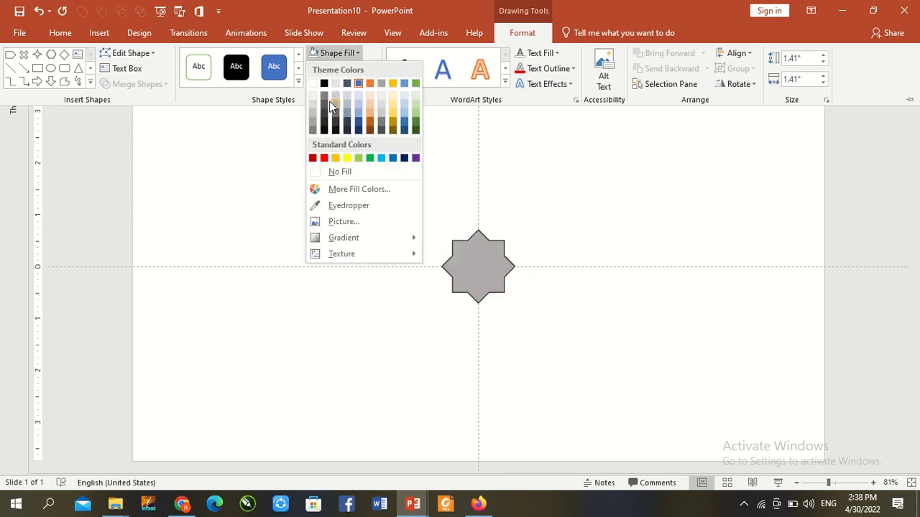
left_click(339, 171)
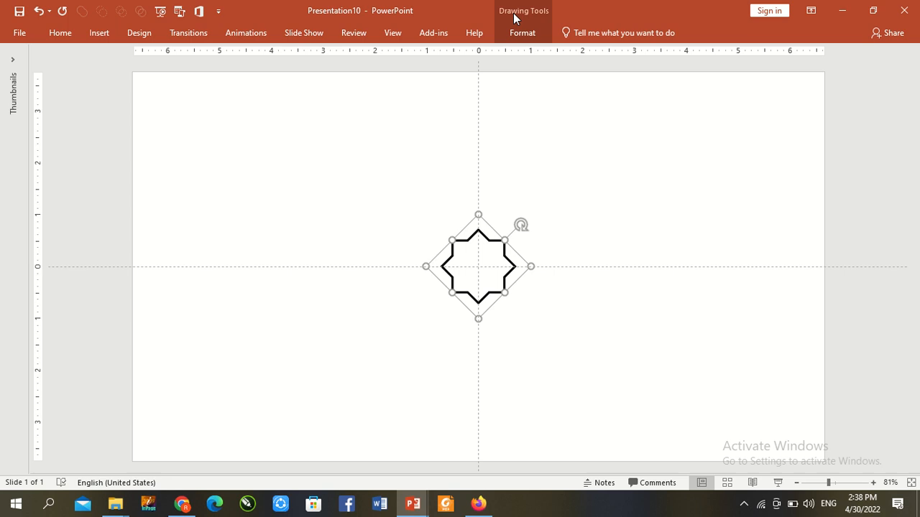
- Shrink the star outline and move it to the slide's top-left corner
left_click(522, 33)
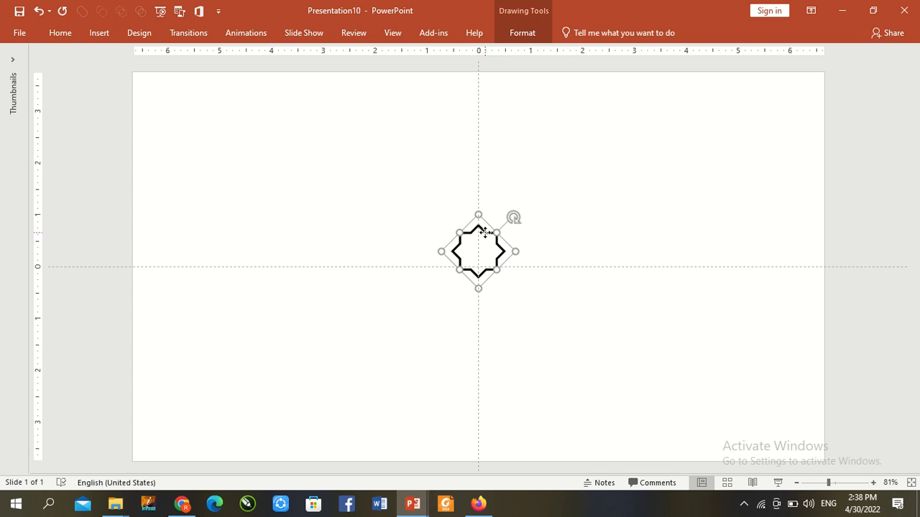
left_click_drag(478, 251, 164, 101)
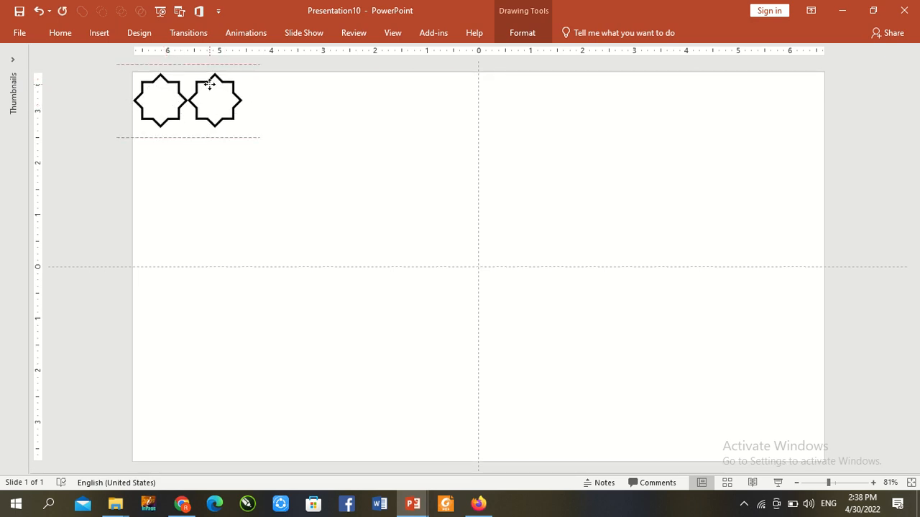
- Copy stars across a row and drag the copied row down to extend the tiling
left_click(213, 103)
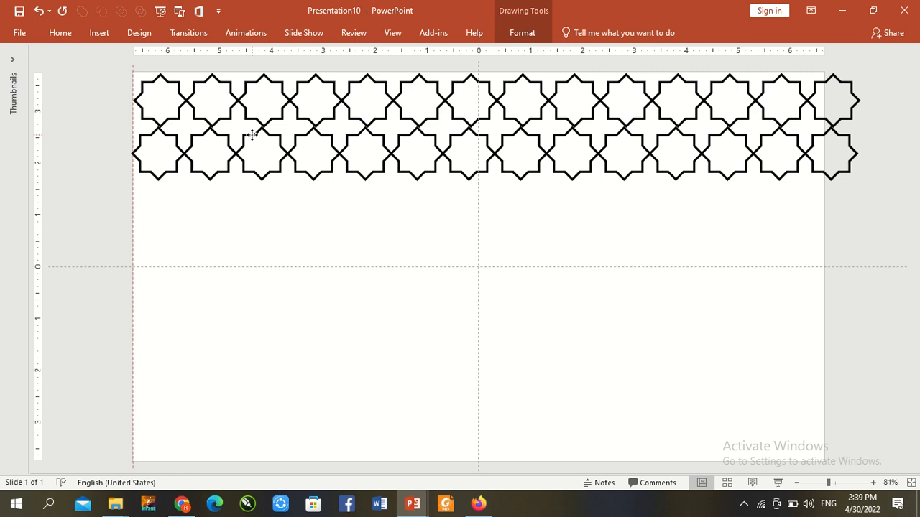
left_click(251, 137)
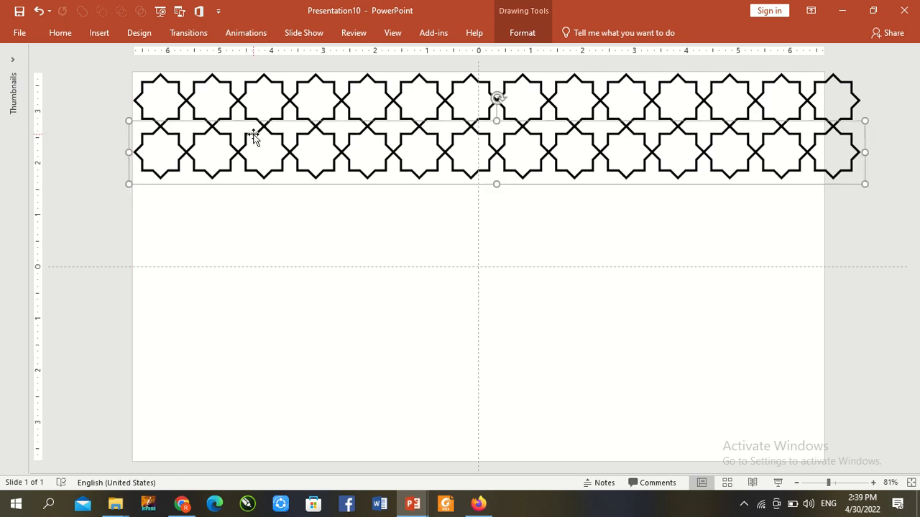
mouse_move(257, 143)
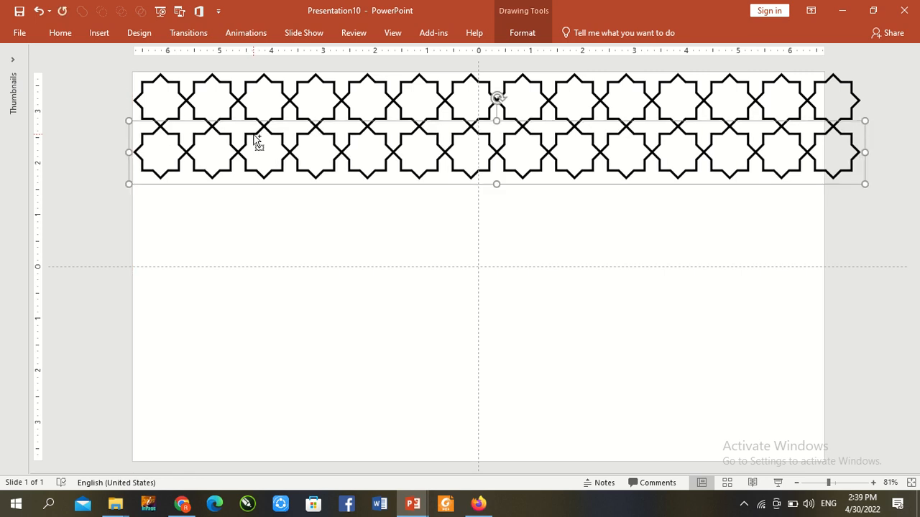
left_click_drag(496, 184, 496, 443)
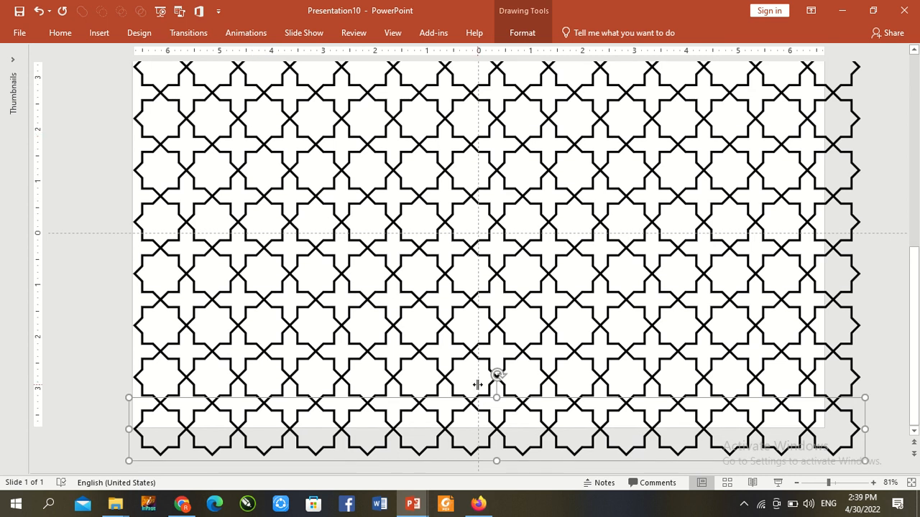
- Deselect the star rows and right-click the slide to show background options
left_click(815, 483)
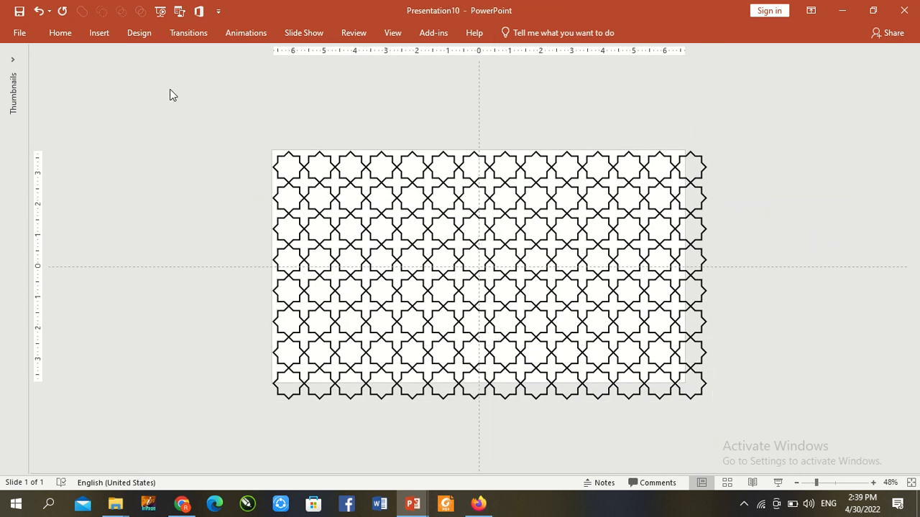
left_click(478, 269)
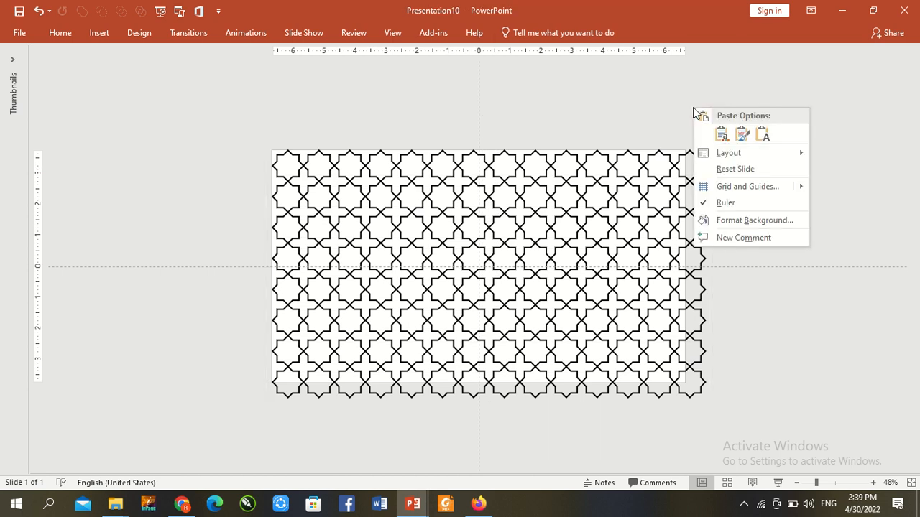
- Set the slide background to a solid light gray fill via Format Background
left_click(755, 220)
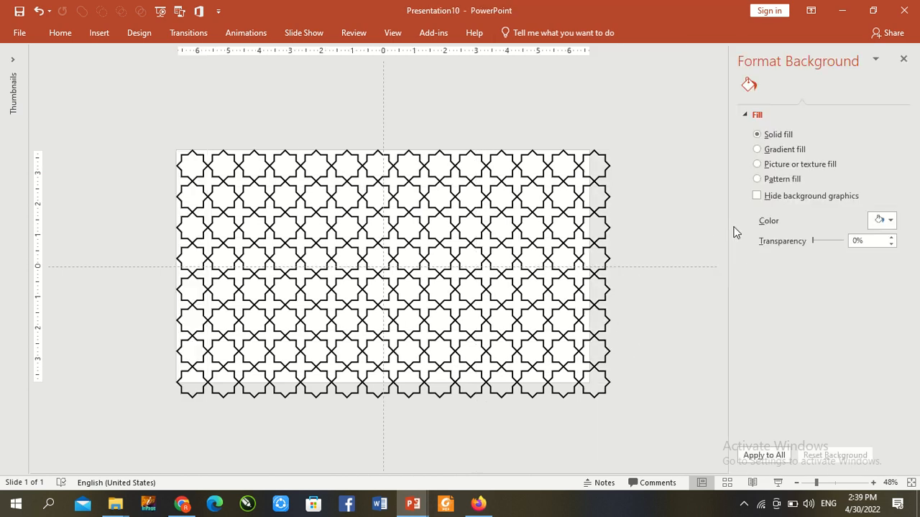
left_click(889, 221)
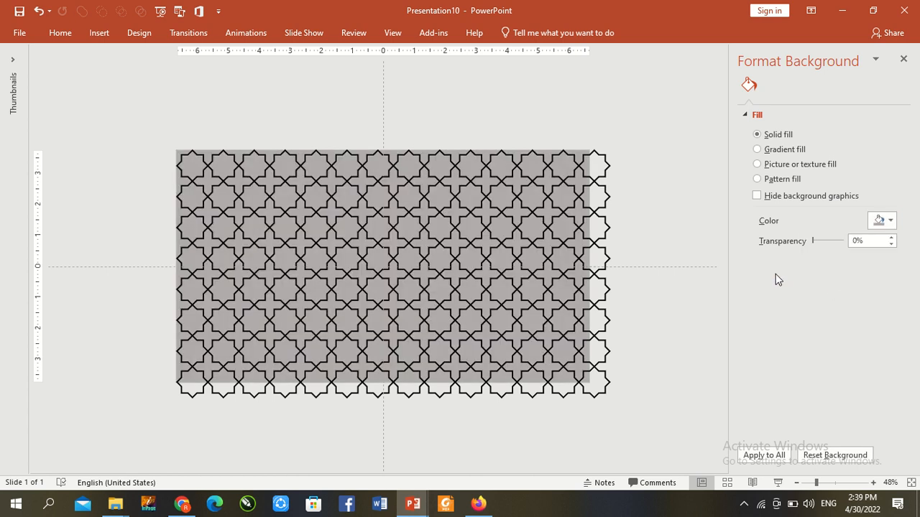
left_click(889, 220)
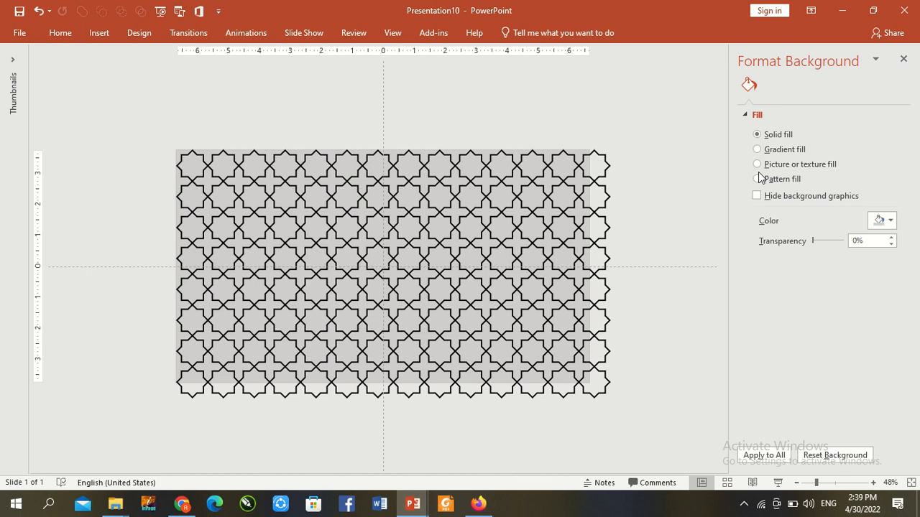
mouse_move(602, 160)
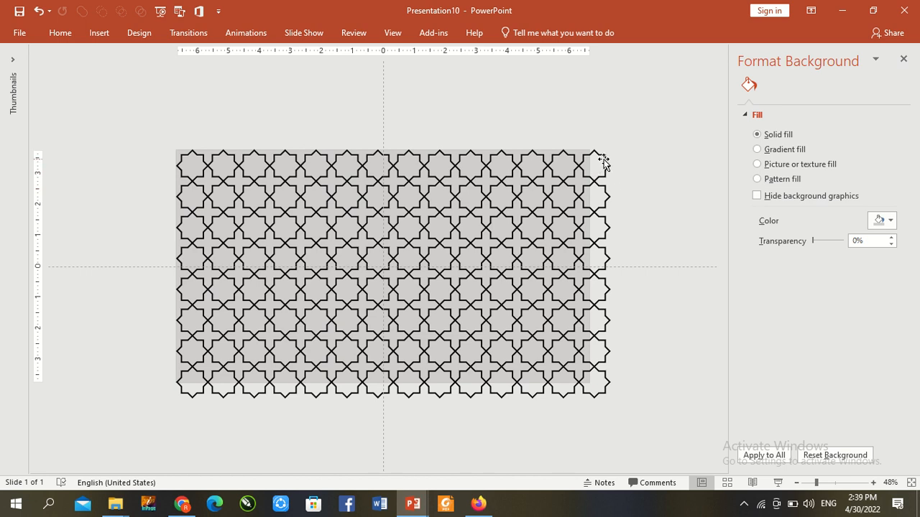
- Select the star group, try a gradient fill, revert to No fill, and expand Line
left_click(393, 273)
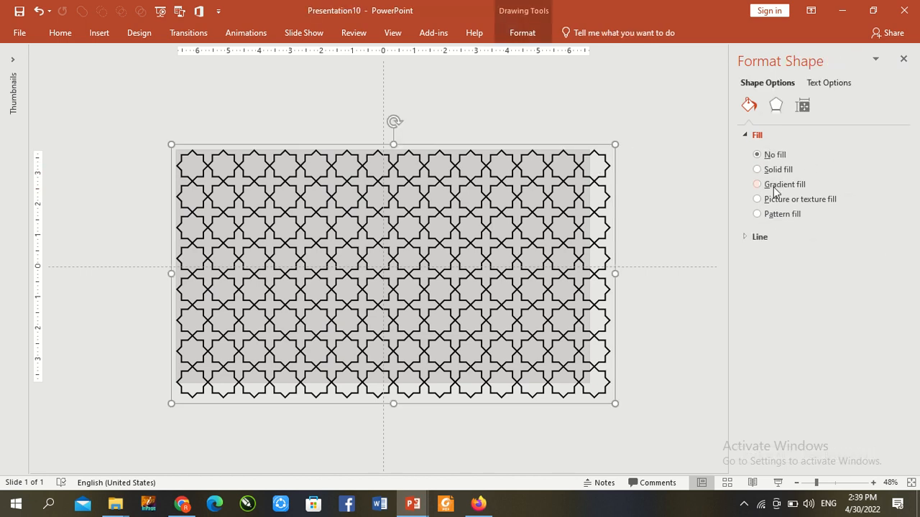
left_click(757, 184)
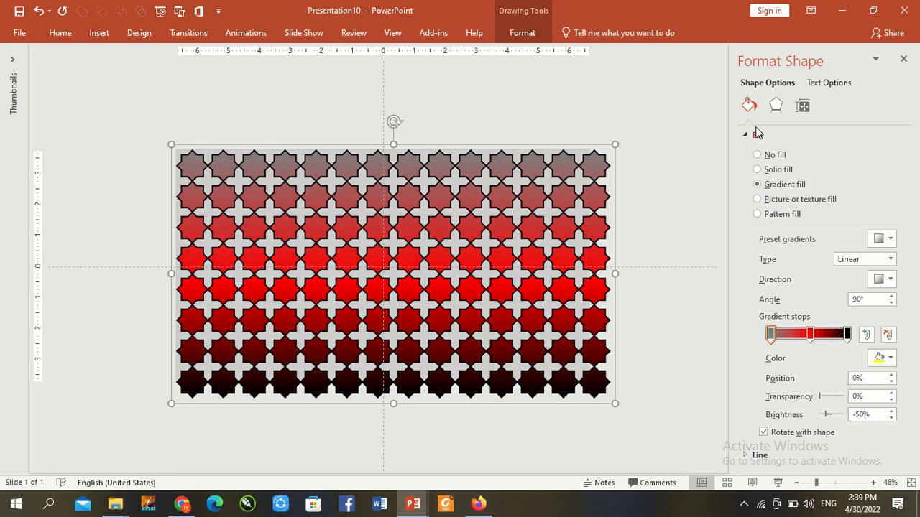
left_click(757, 154)
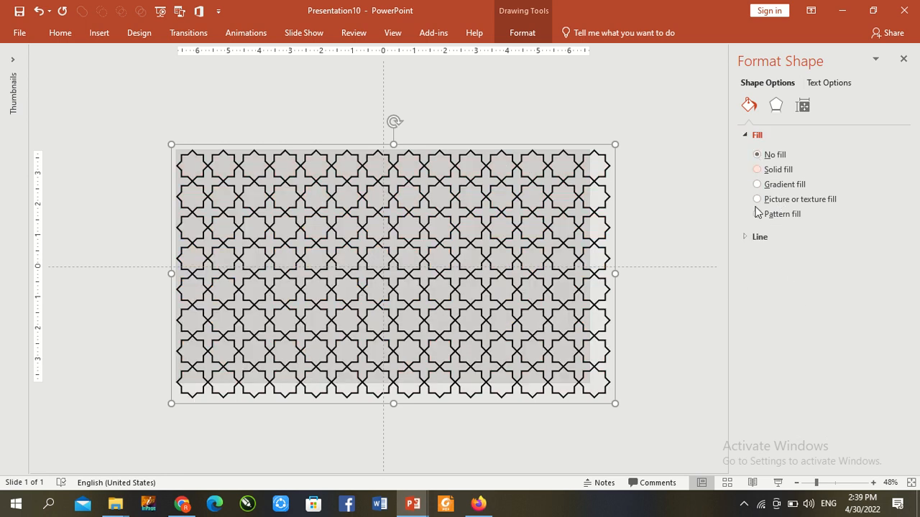
left_click(760, 237)
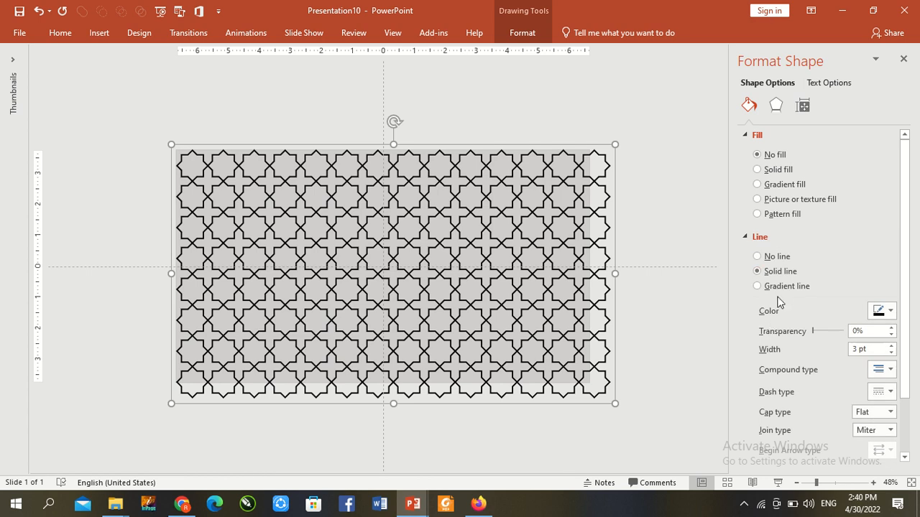
- Give the star outlines a gradient line from light through red to black, then close Format Shape
left_click(757, 286)
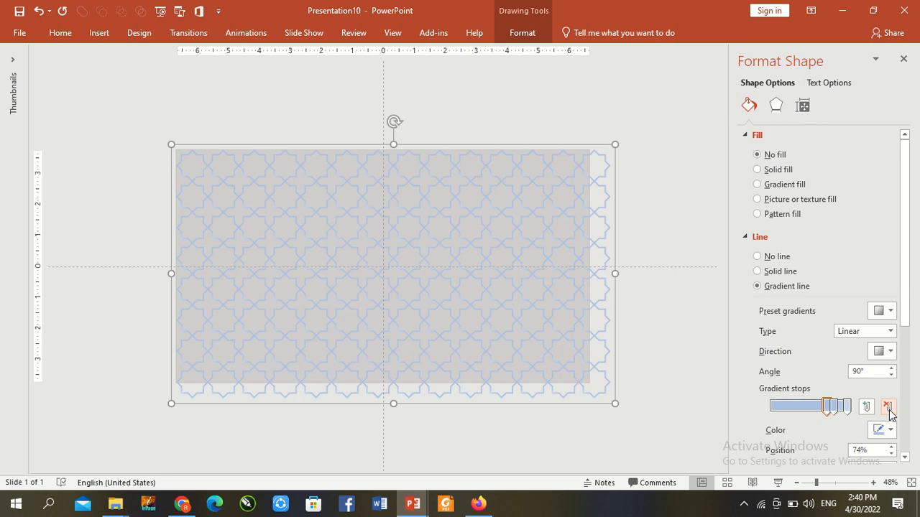
left_click(888, 407)
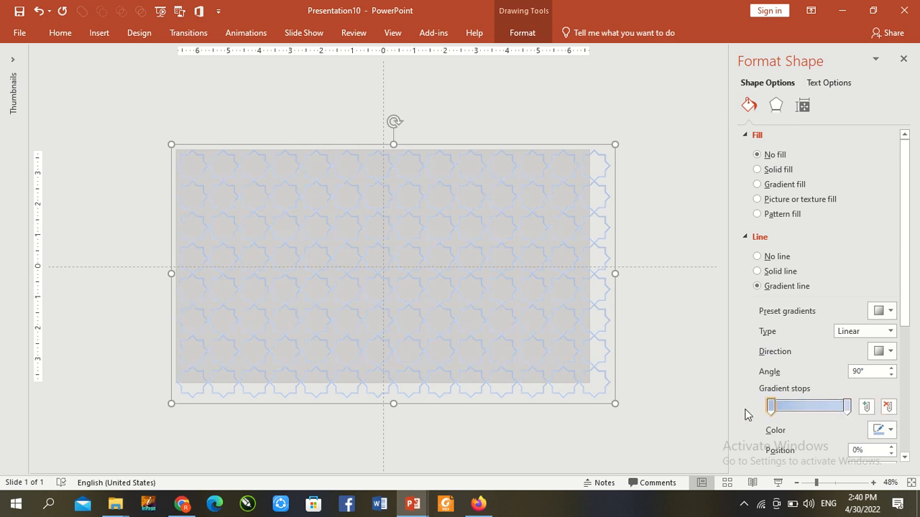
left_click(890, 429)
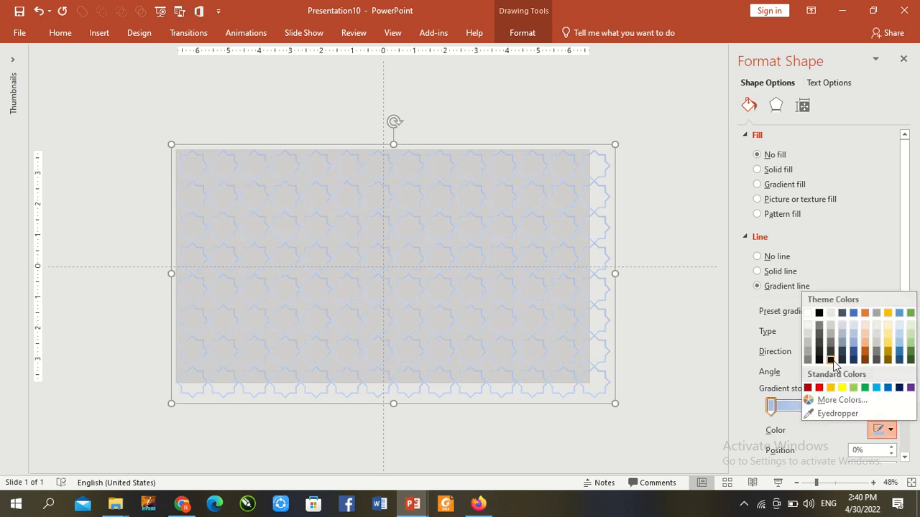
left_click(831, 361)
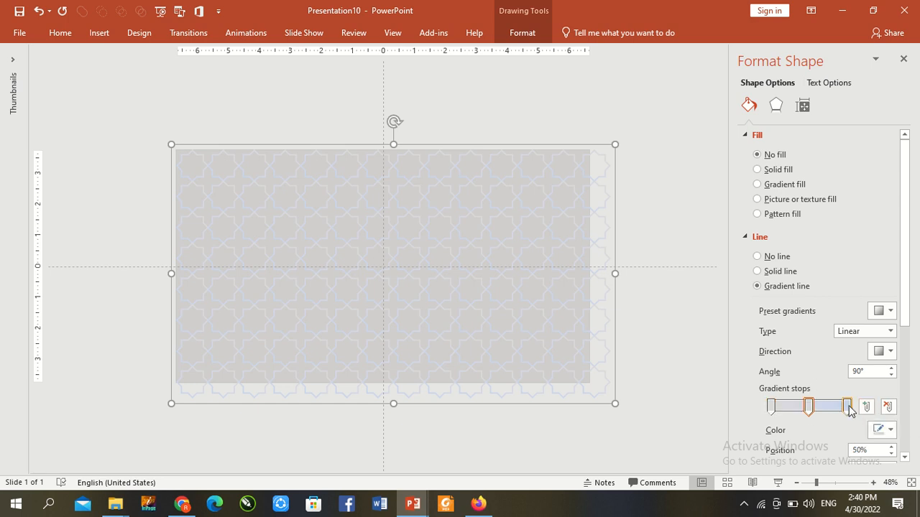
left_click(891, 429)
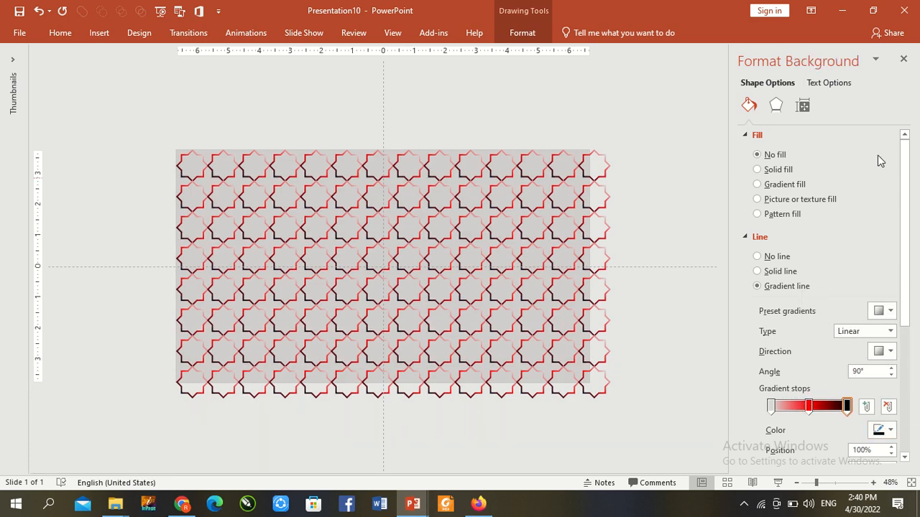
left_click(903, 59)
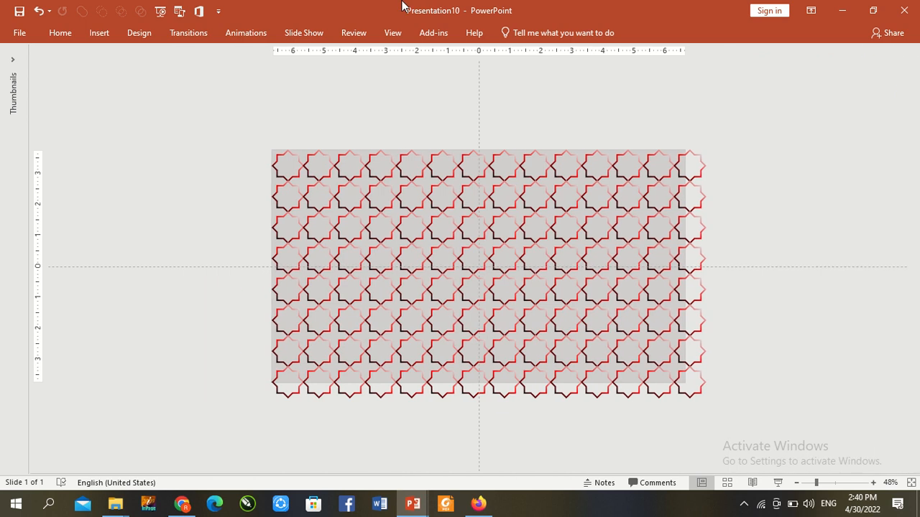